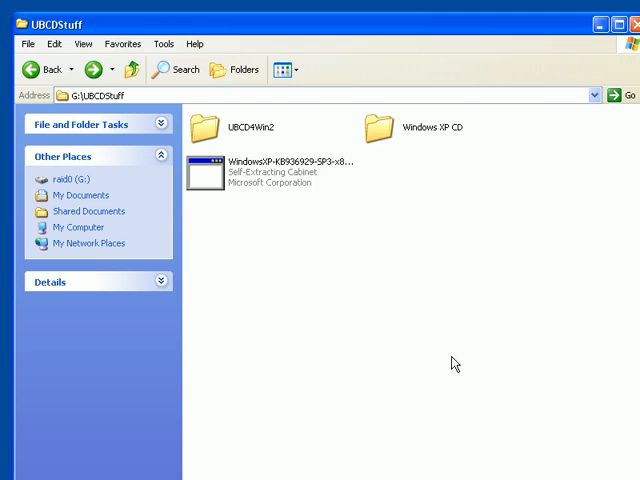
mouse_move(456, 362)
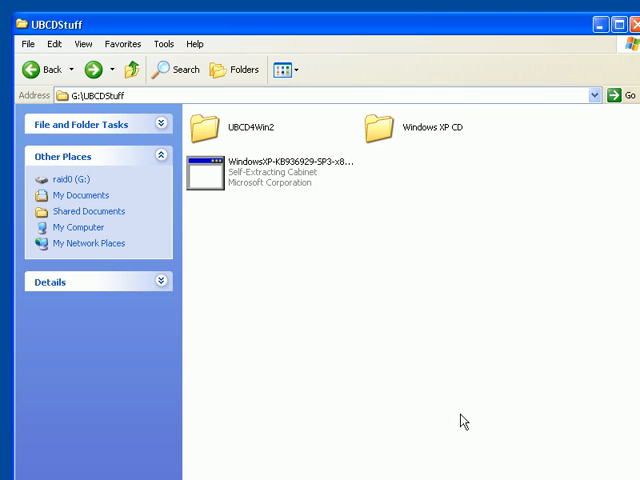
mouse_move(458, 410)
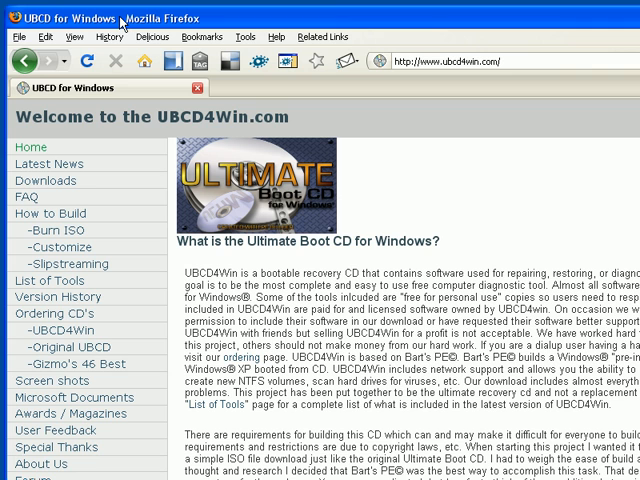
mouse_move(112, 36)
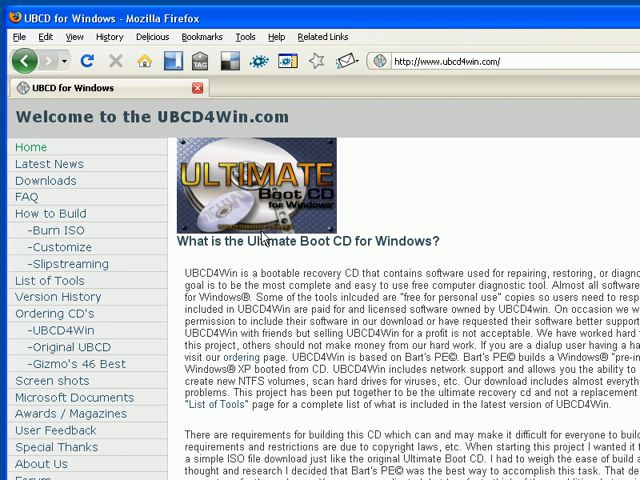
mouse_move(190, 230)
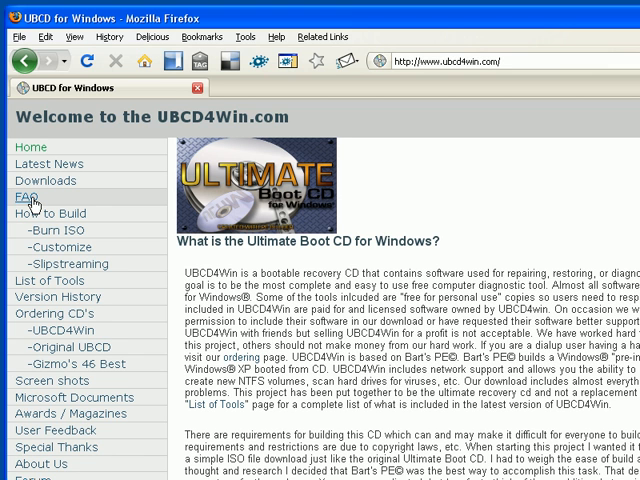
mouse_move(56, 246)
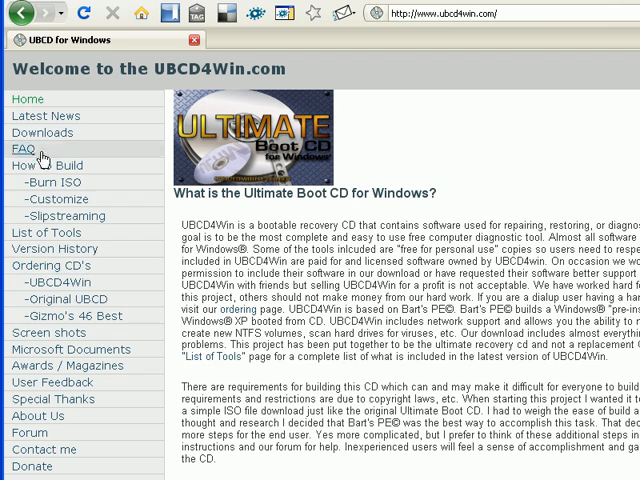
- Go to the UBCD4Win Files page listing the 3.22 download mirrors and MD5 hashes
left_click(42, 132)
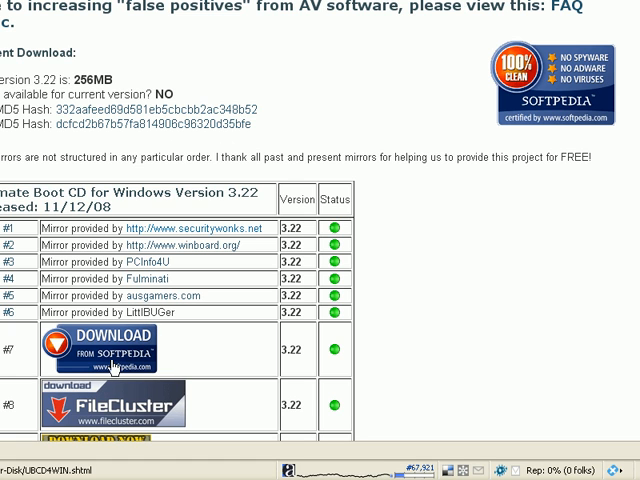
mouse_move(116, 360)
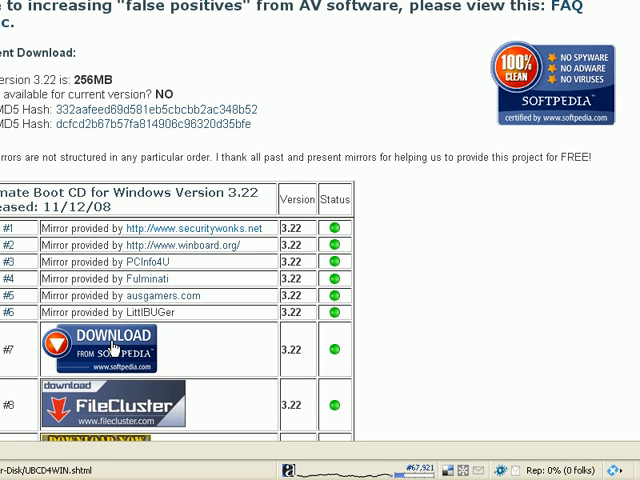
- Download the UBCD4Win 3.2.2 installer from the Softpedia mirror and save it to disk
left_click(118, 348)
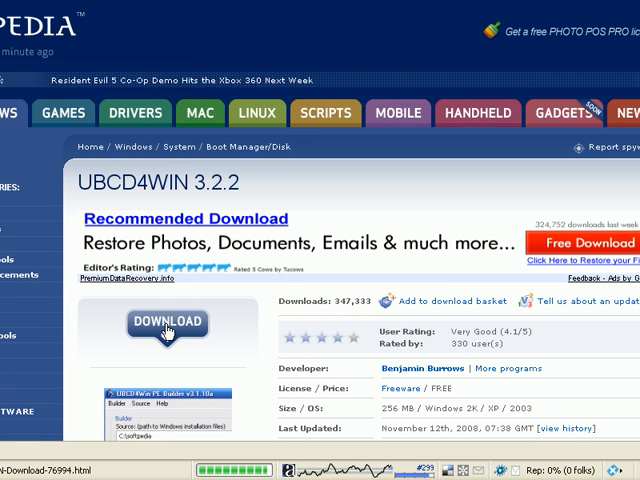
left_click(168, 322)
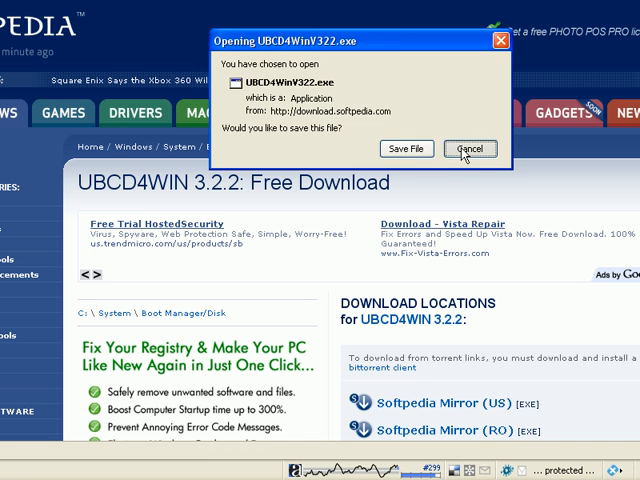
left_click(468, 148)
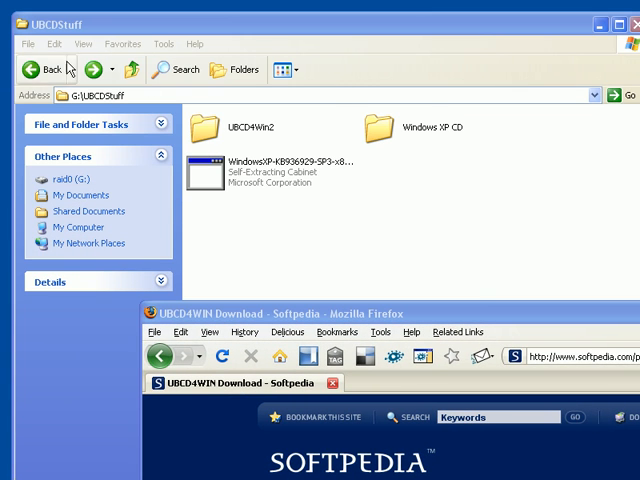
- Run UBCD4Win322.exe from the root of drive G, allowing the unverified installer to start
left_click(40, 68)
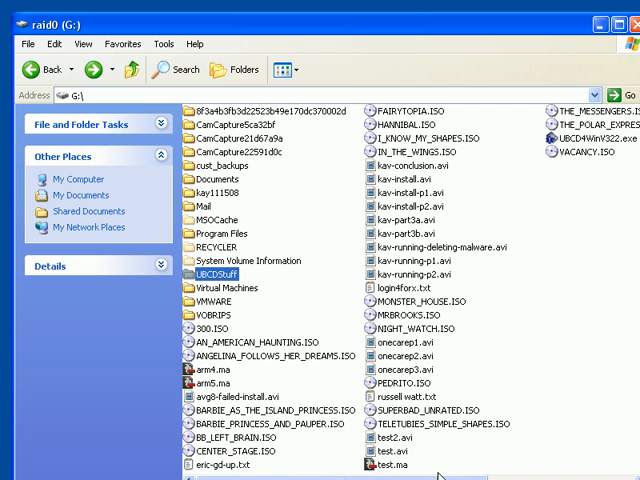
double_click(574, 132)
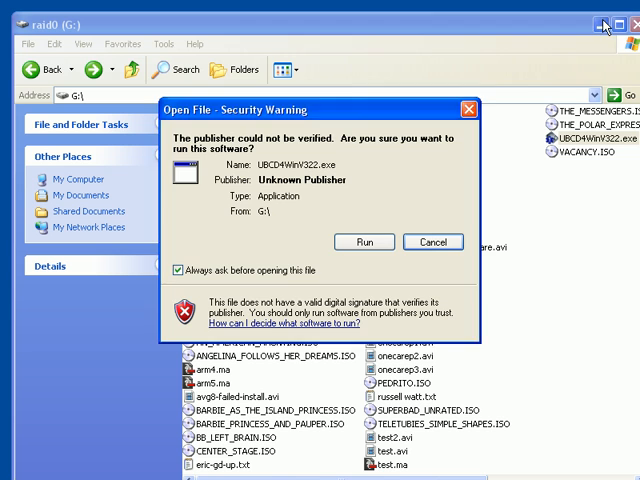
left_click(364, 242)
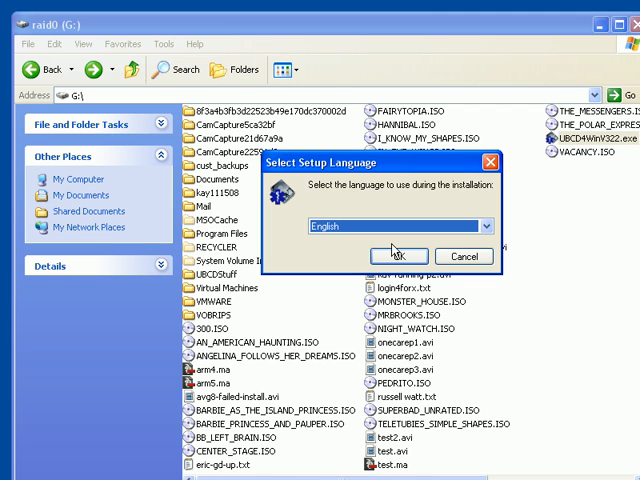
- Start setup in English and continue past the welcome and change log pages
left_click(396, 256)
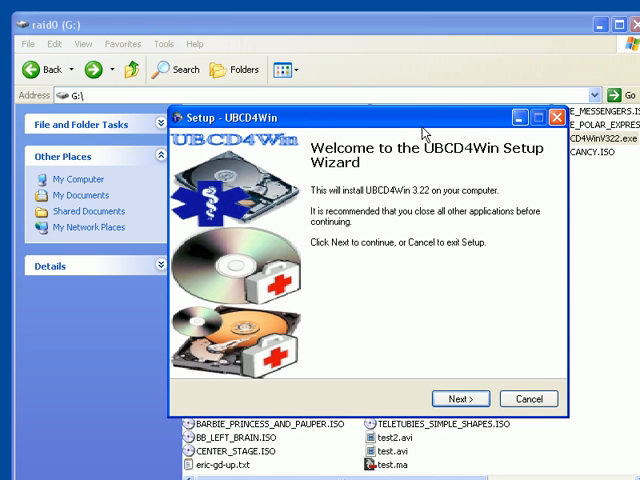
left_click(460, 398)
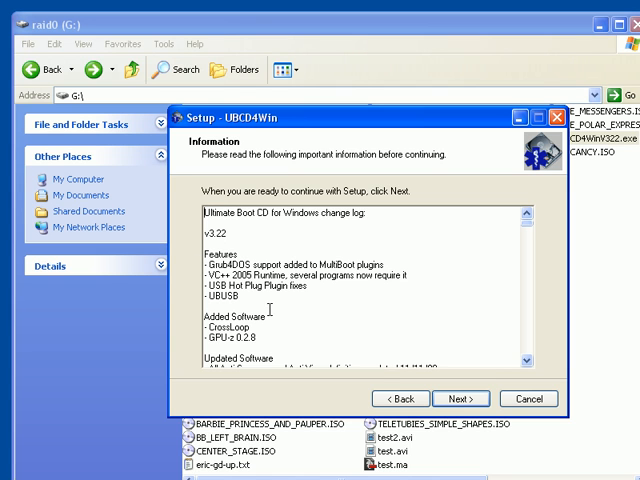
left_click(460, 398)
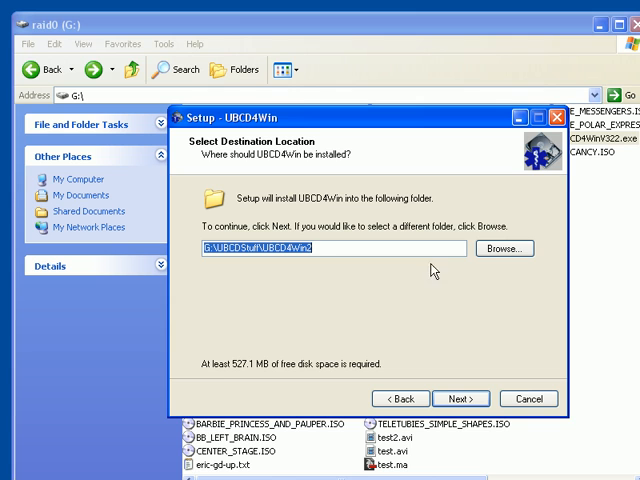
mouse_move(584, 424)
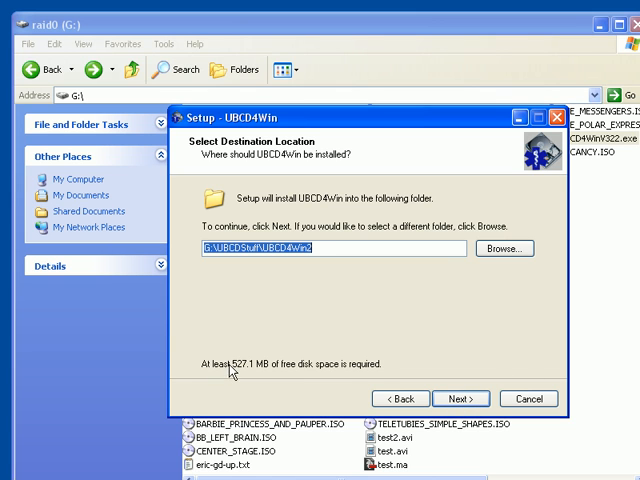
mouse_move(292, 376)
type("\\")
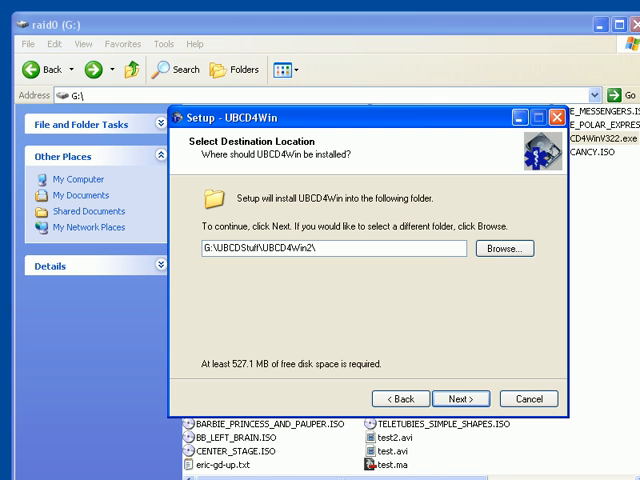
- Set the destination folder to G:\temp\ubcd and continue to the Ready to Install summary
key("BackSpace")
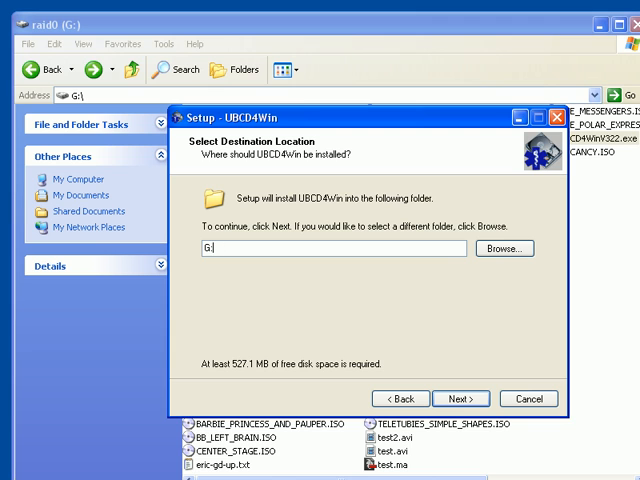
type("\\temp")
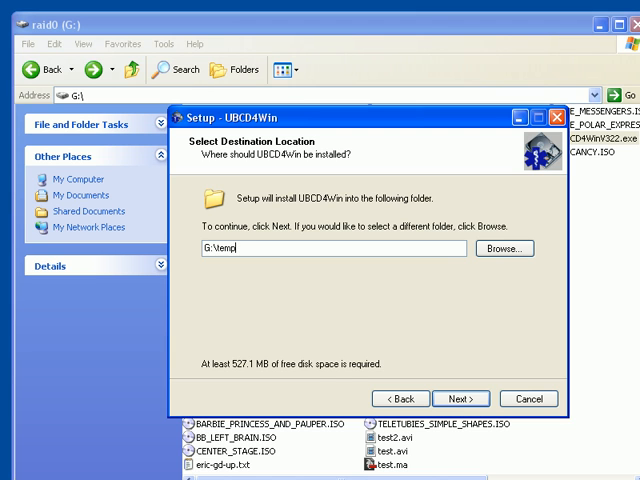
type("ubcd")
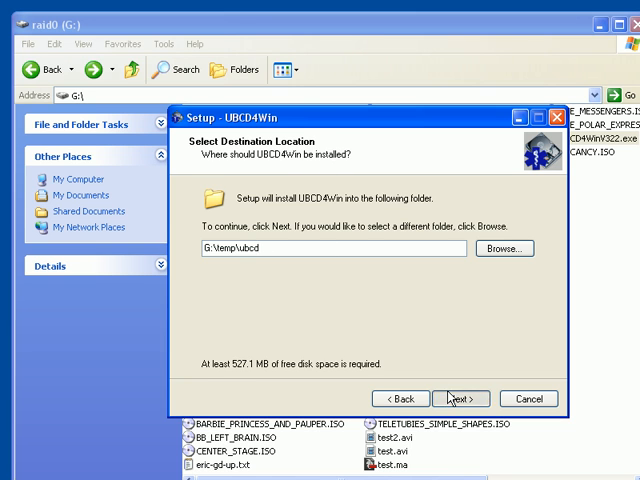
left_click(460, 398)
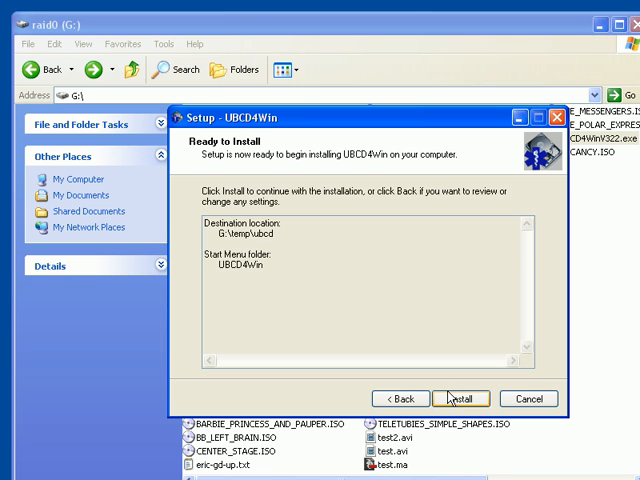
left_click(460, 398)
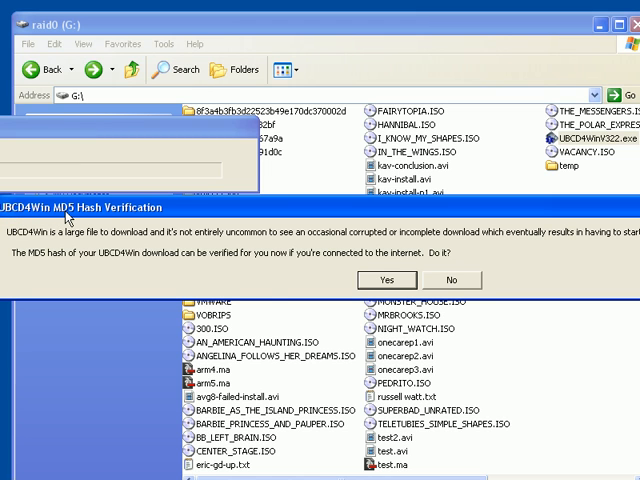
mouse_move(308, 292)
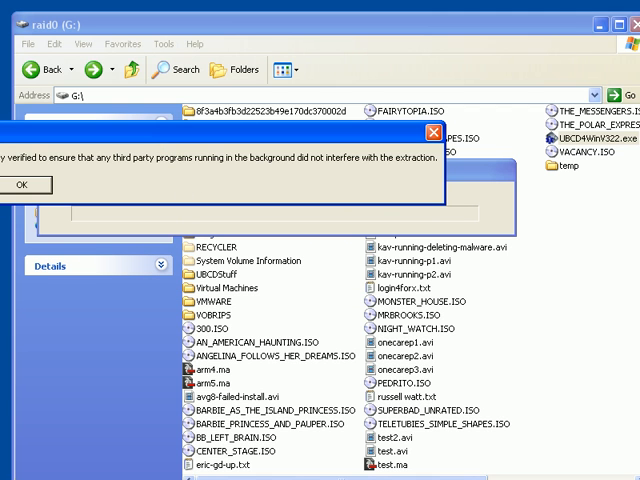
- Run the MD5 integrity check and accept the successful verification report
left_click(24, 184)
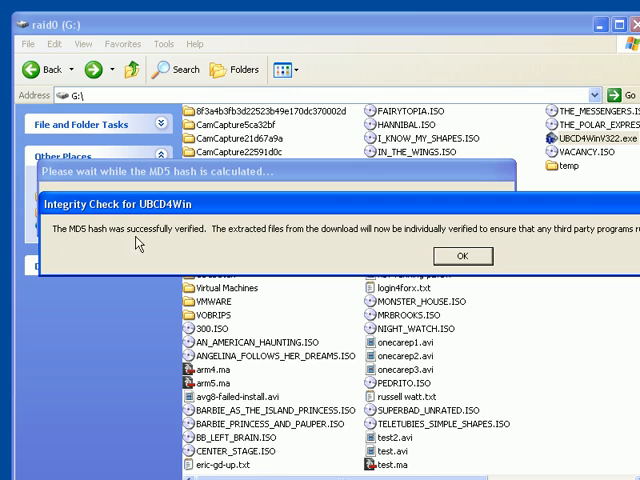
mouse_move(156, 244)
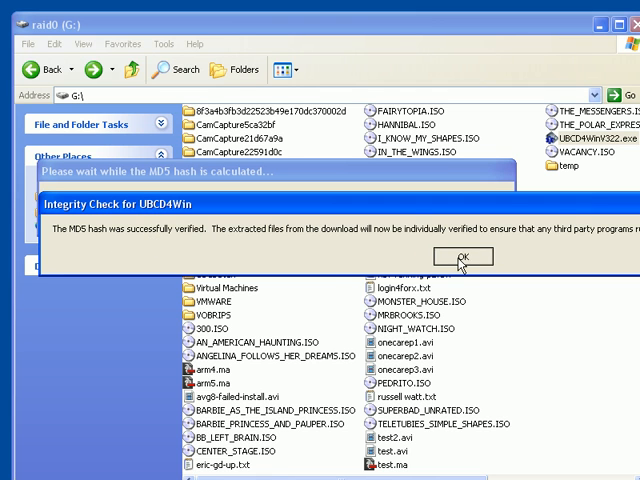
left_click(464, 256)
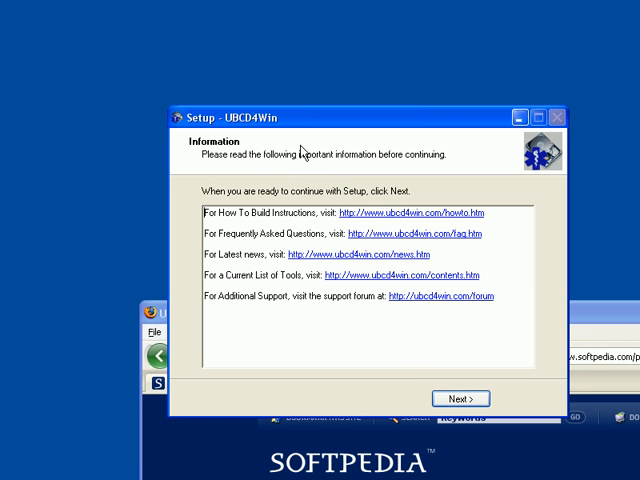
mouse_move(168, 204)
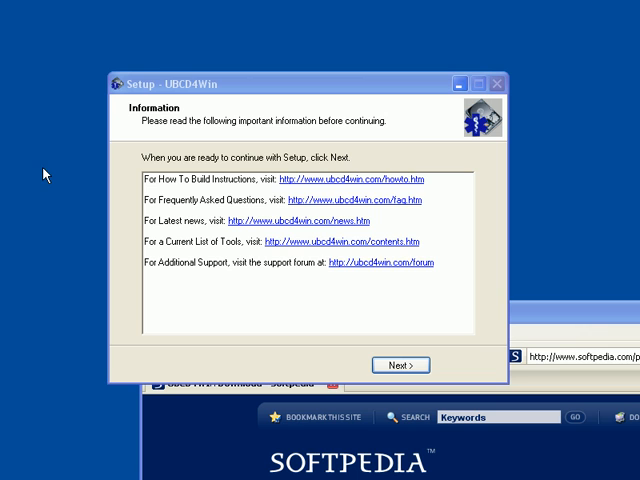
mouse_move(524, 246)
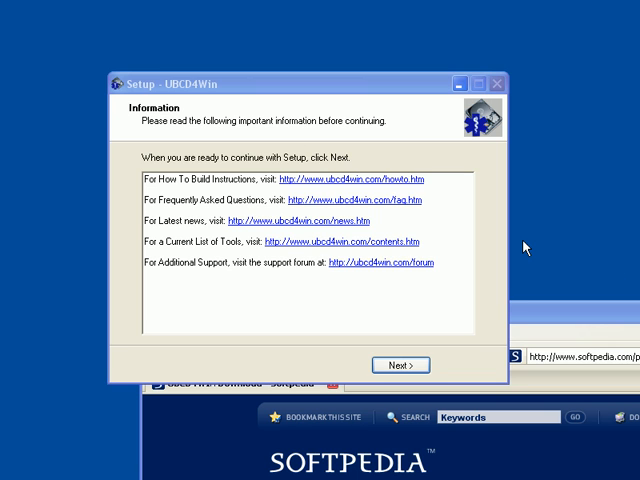
mouse_move(528, 248)
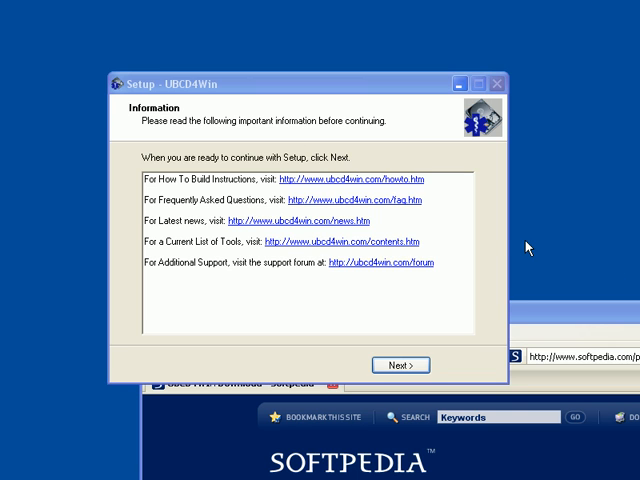